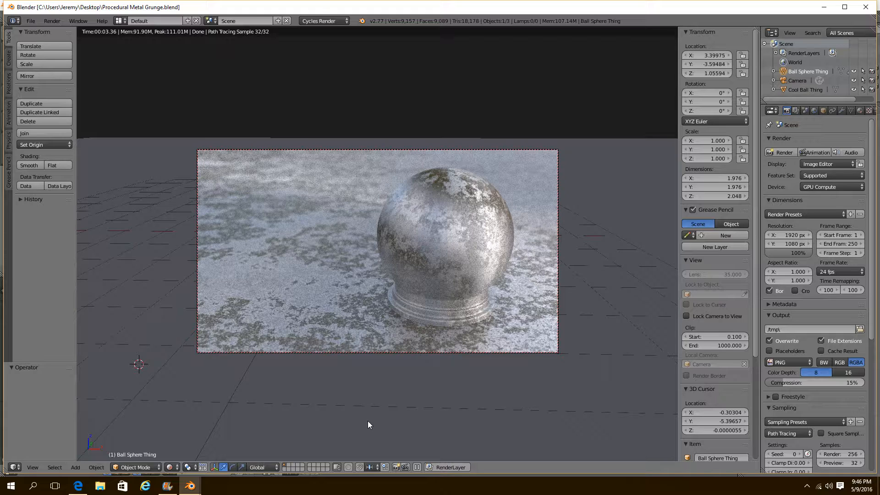
pyautogui.moveTo(368, 391)
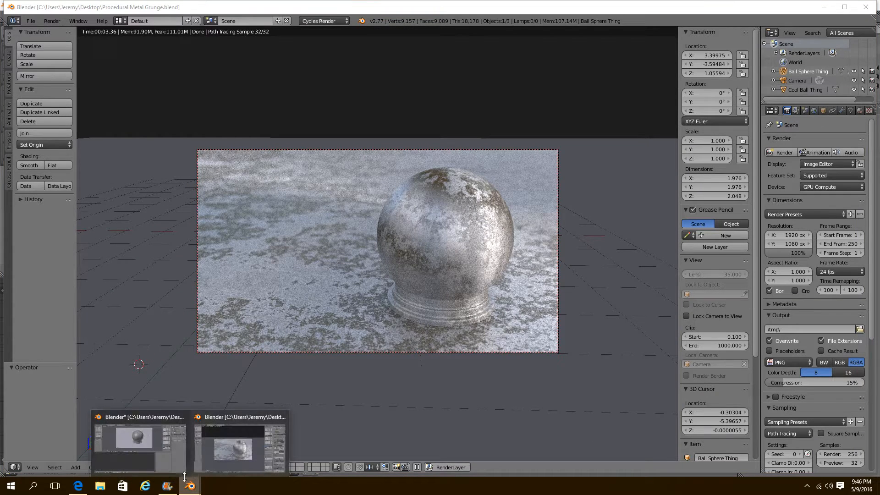
# - In Metal Tut 2, create a new sphere material with Diffuse, Glossy, Anisotropic BSDFs and Mix Shaders
pyautogui.click(241, 447)
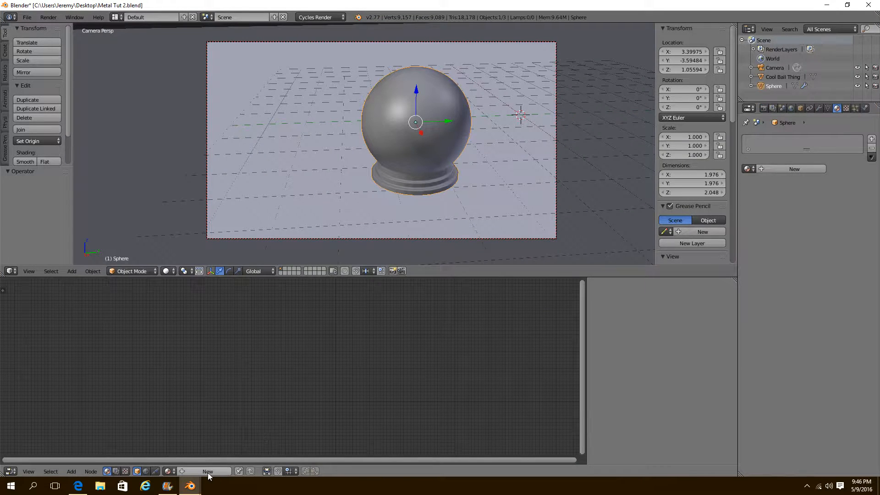
pyautogui.click(208, 472)
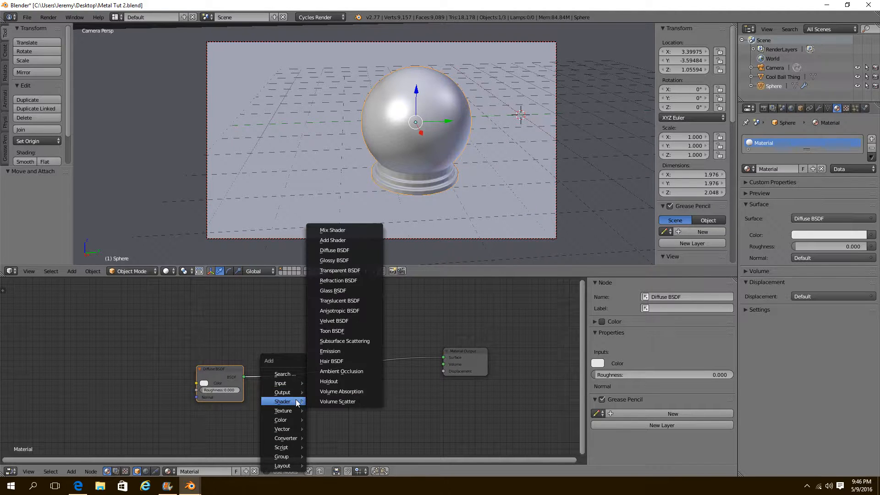
pyautogui.click(334, 259)
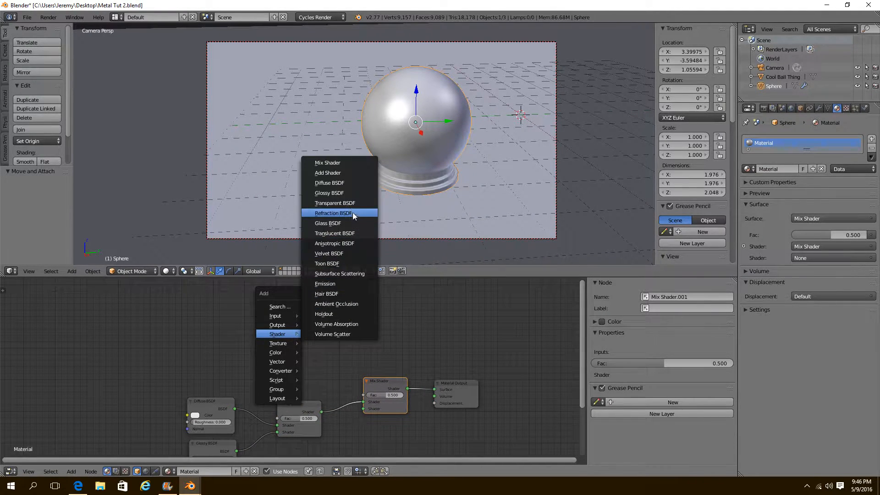
pyautogui.click(334, 243)
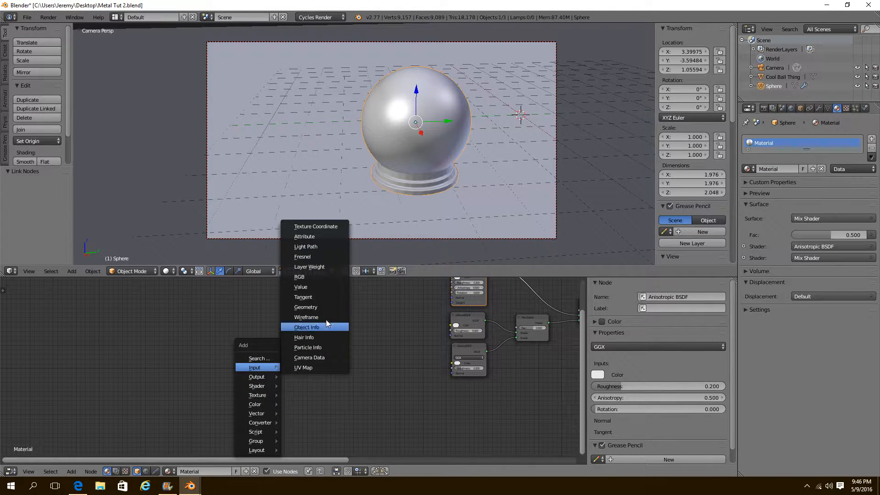
# - Add Texture Coordinate, Musgrave (detail 16, dimension 0.15, lacunarity 2.2) and Wave set to Rings
pyautogui.click(315, 227)
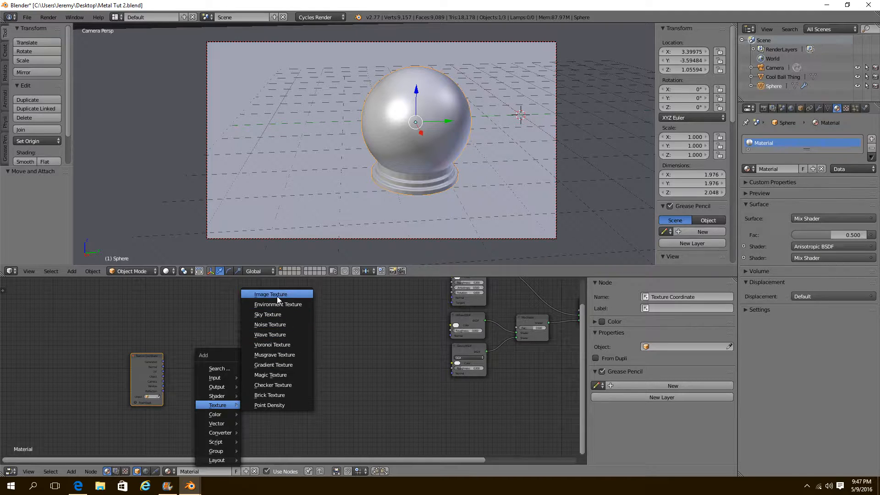
pyautogui.click(274, 355)
pyautogui.write('16')
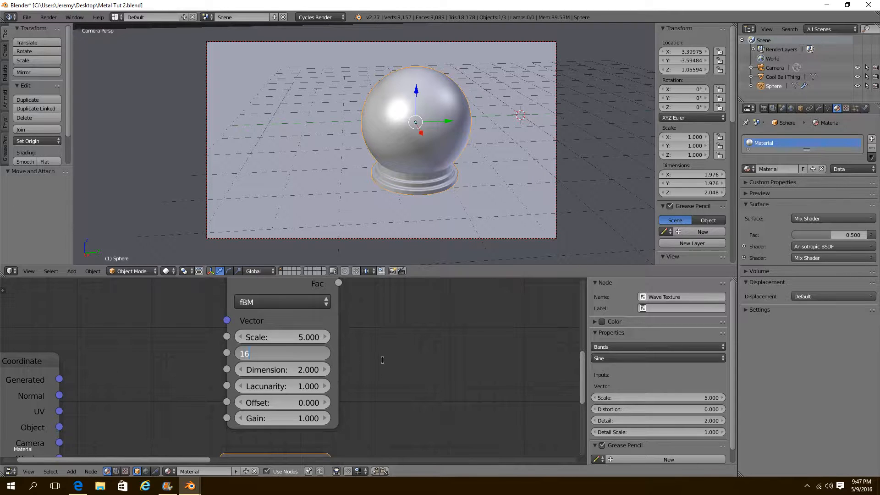
pyautogui.click(283, 370)
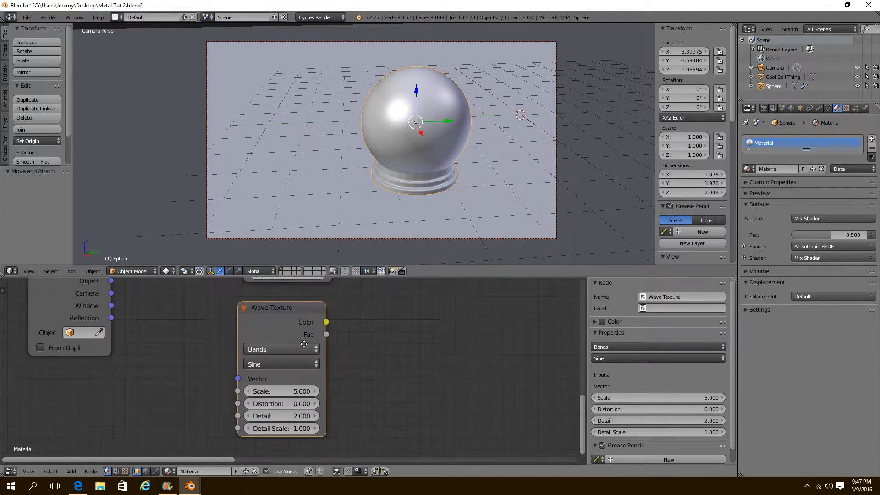
pyautogui.click(281, 349)
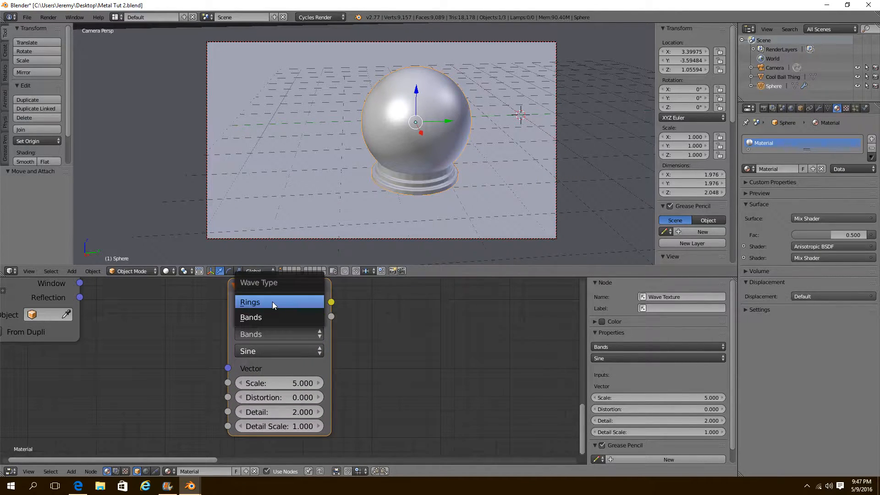
pyautogui.click(249, 302)
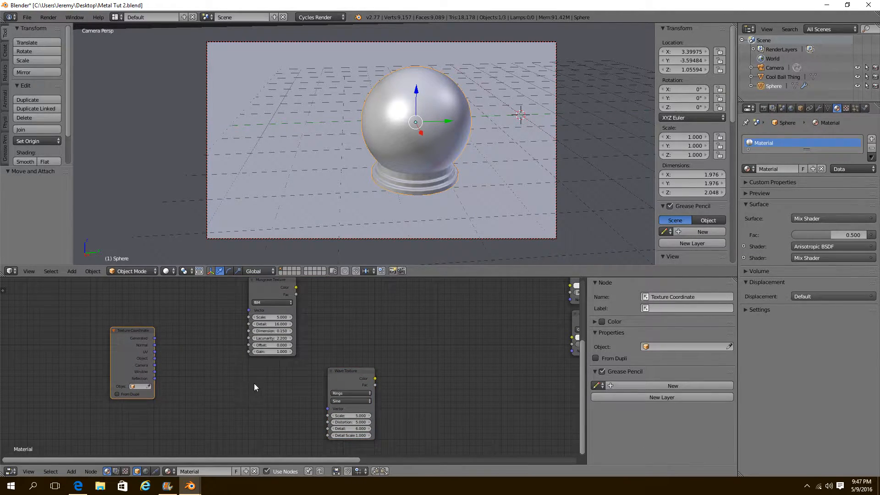
# - Route Generated coordinates through Separate XYZ and Combine XYZ with Musgrave into the Wave Texture
pyautogui.click(256, 387)
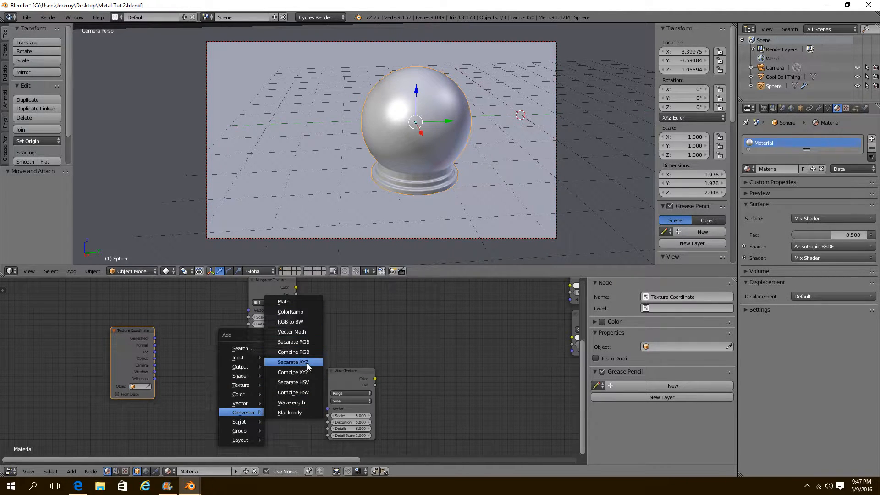
pyautogui.click(292, 362)
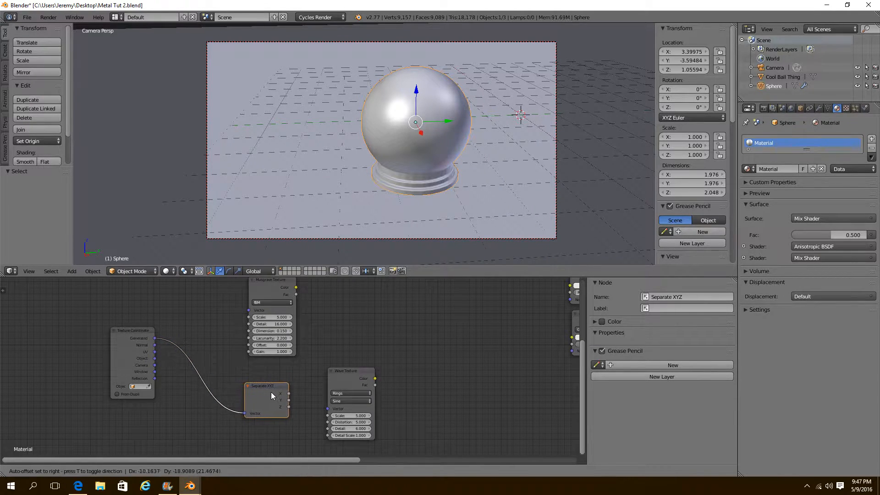
pyautogui.click(71, 272)
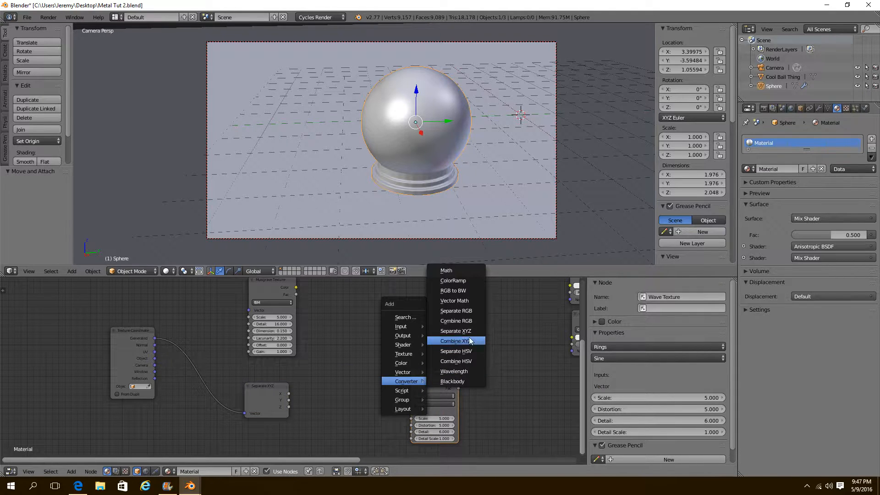
pyautogui.click(455, 341)
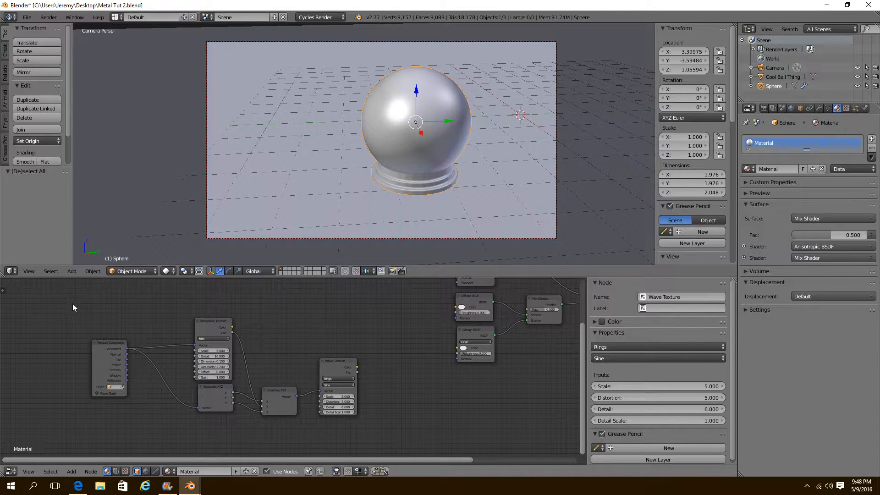
pyautogui.moveTo(62, 334)
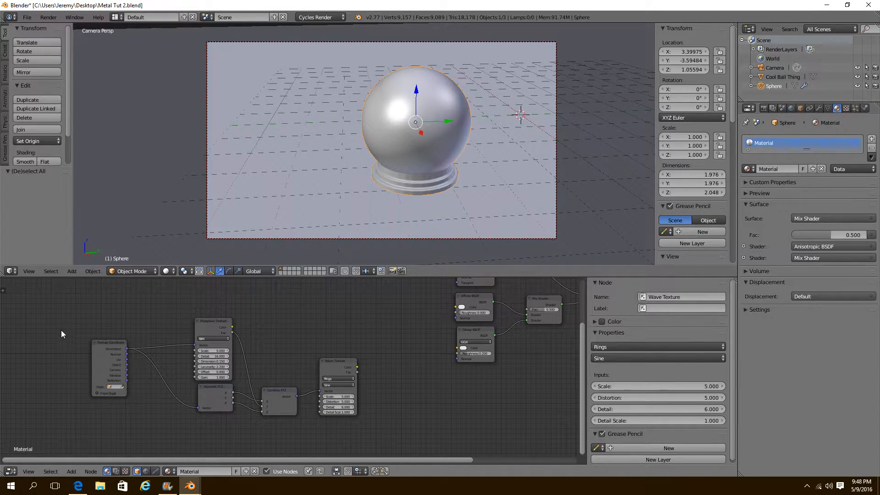
pyautogui.moveTo(81, 364)
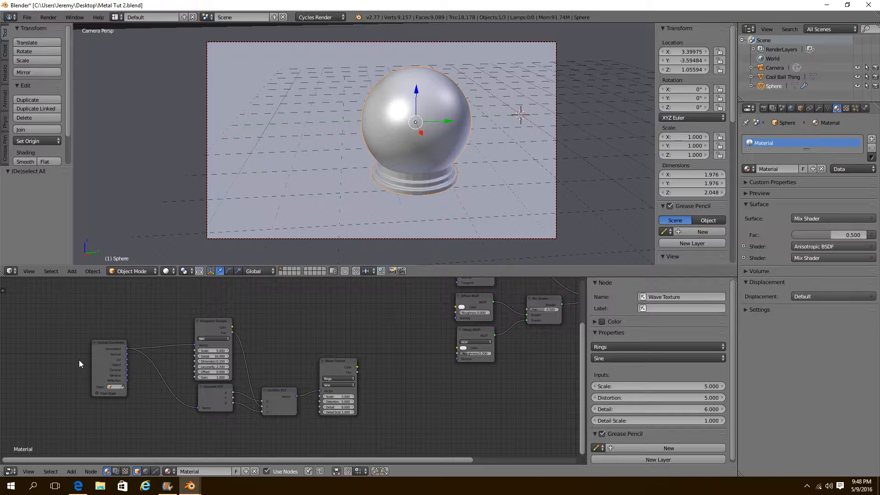
pyautogui.moveTo(100, 467)
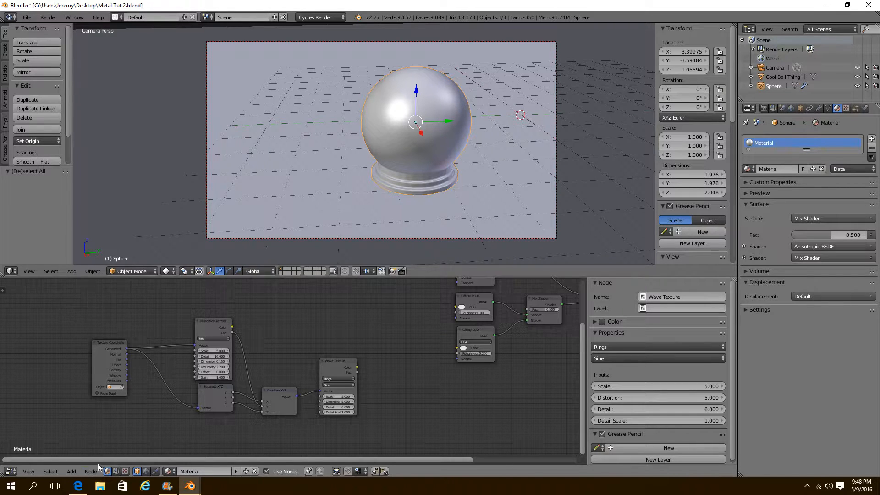
# - Group the grunge texture nodes and select the group's Color output
pyautogui.click(213, 323)
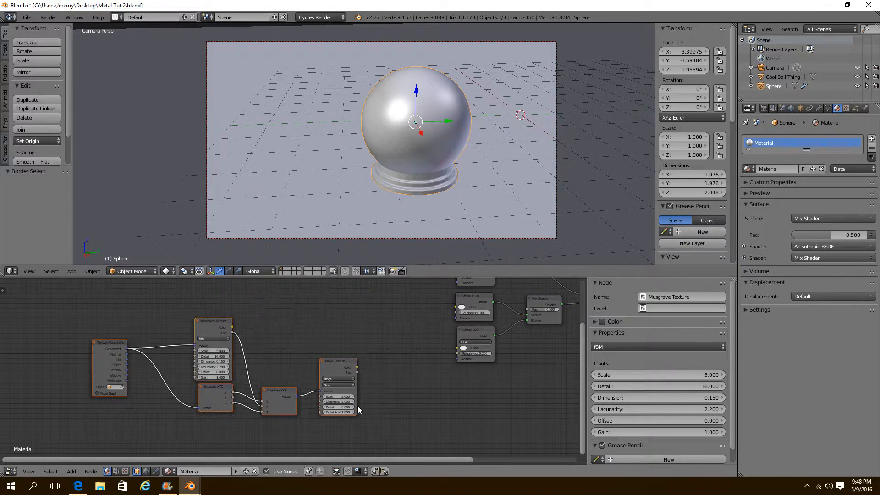
pyautogui.click(439, 366)
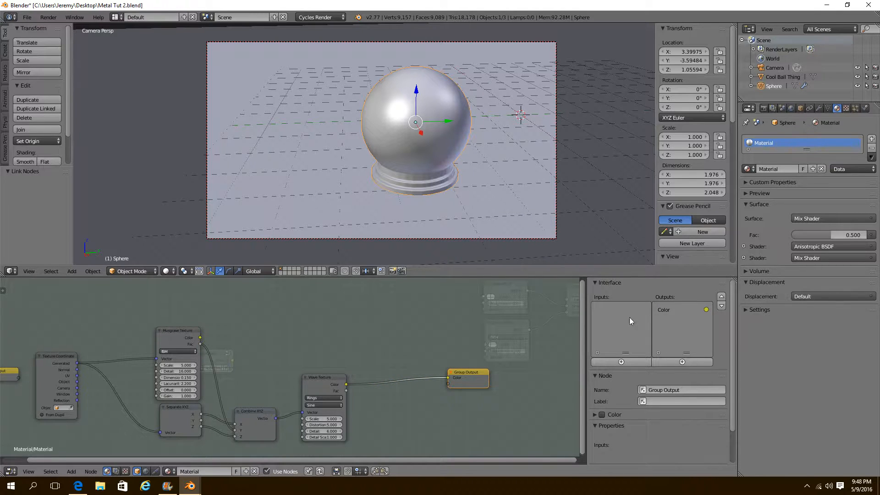
pyautogui.moveTo(669, 312)
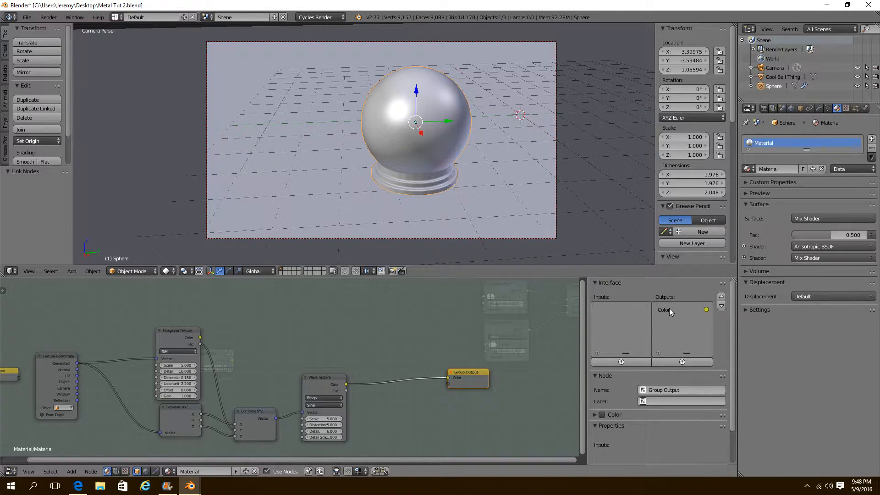
pyautogui.click(682, 361)
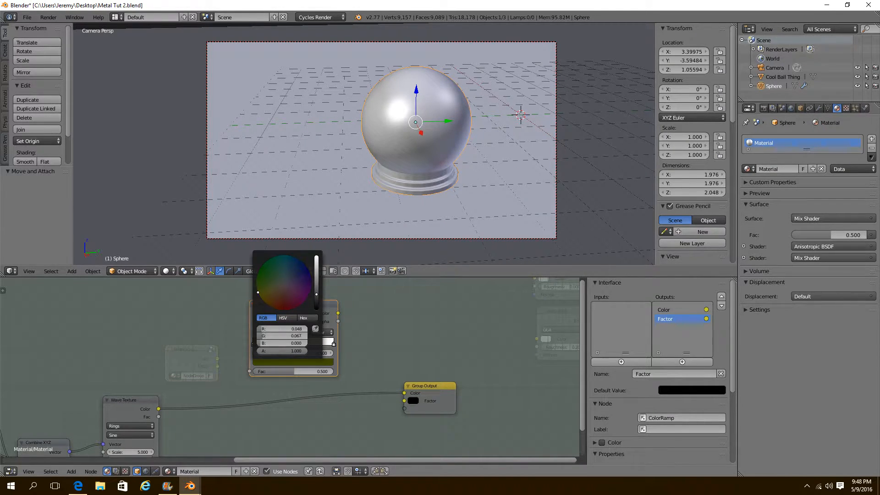
# - Link the ColorRamp colour to the group output and add a Scale group input
pyautogui.click(283, 282)
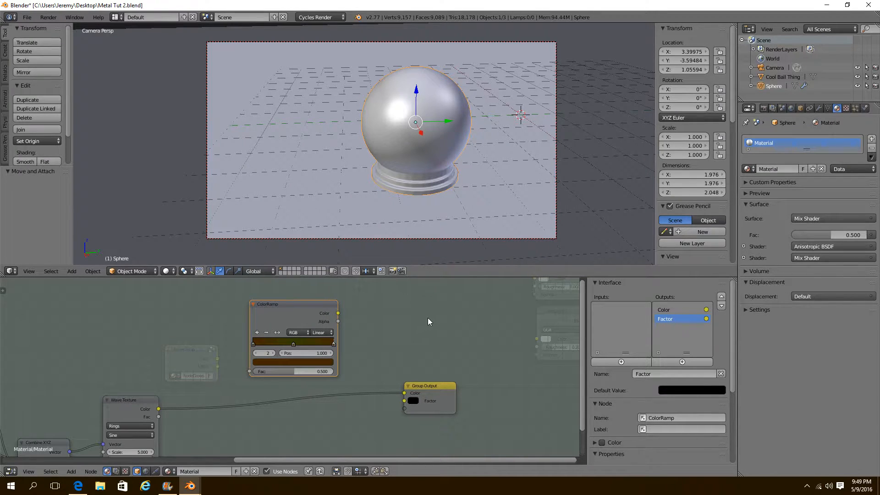
pyautogui.click(292, 362)
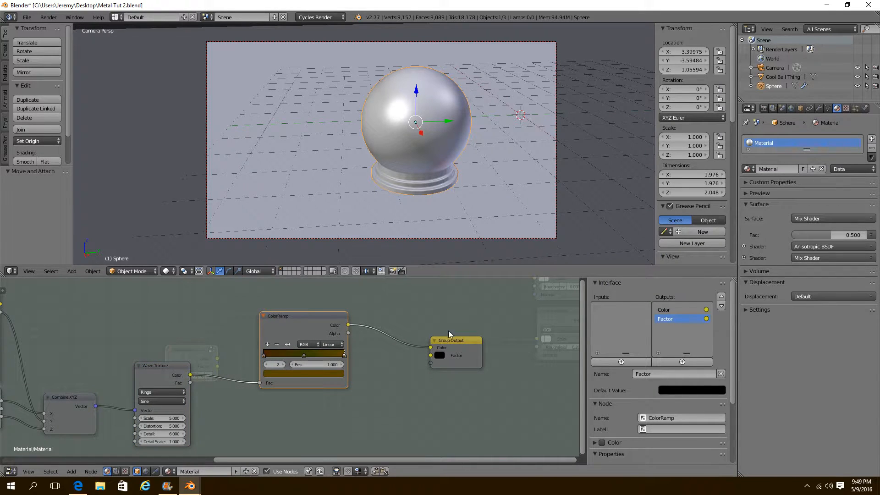
pyautogui.click(455, 340)
pyautogui.write('Scal')
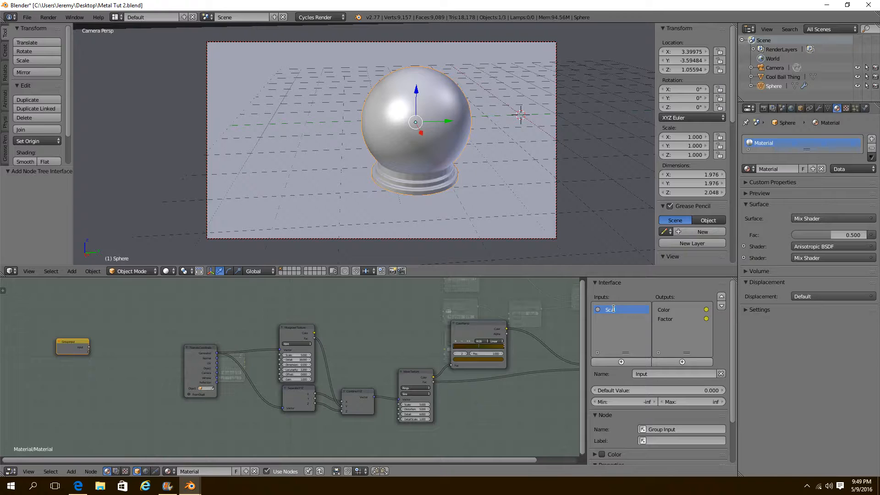
# - Add an Amount input and feed Scale through Multiply math nodes into the textures
pyautogui.click(621, 361)
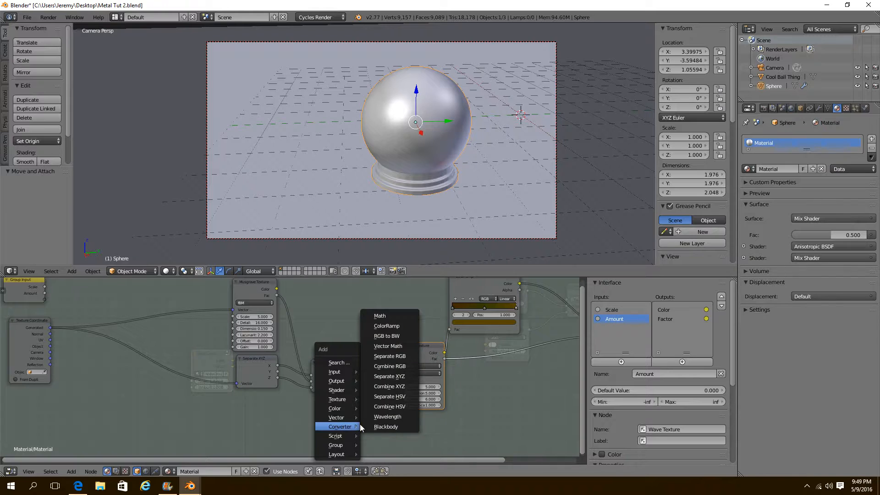
pyautogui.click(379, 315)
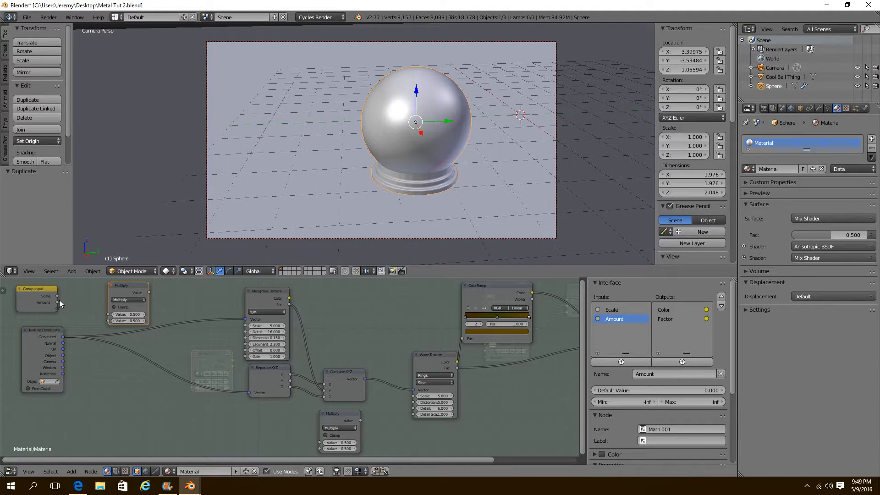
pyautogui.click(34, 295)
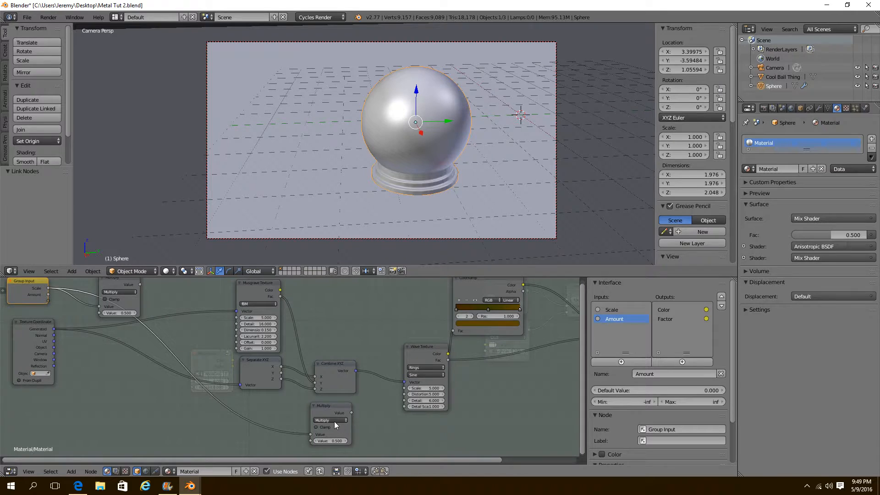
pyautogui.click(331, 408)
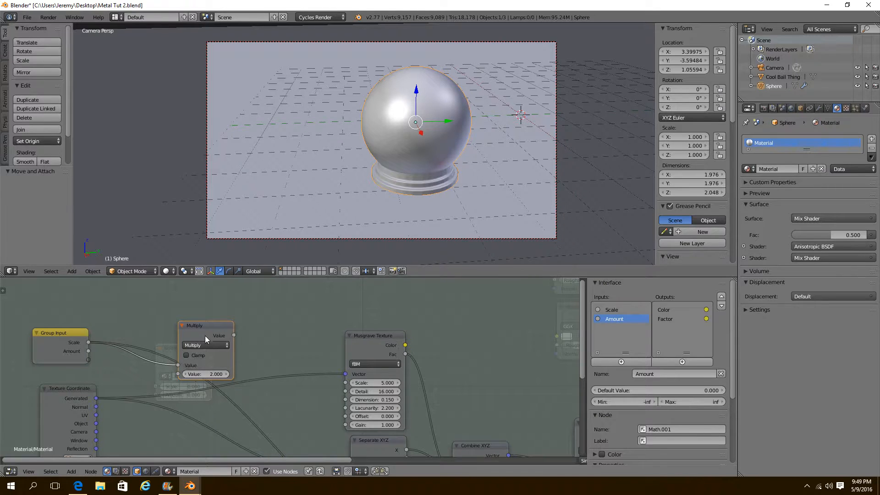
pyautogui.scroll(-3)
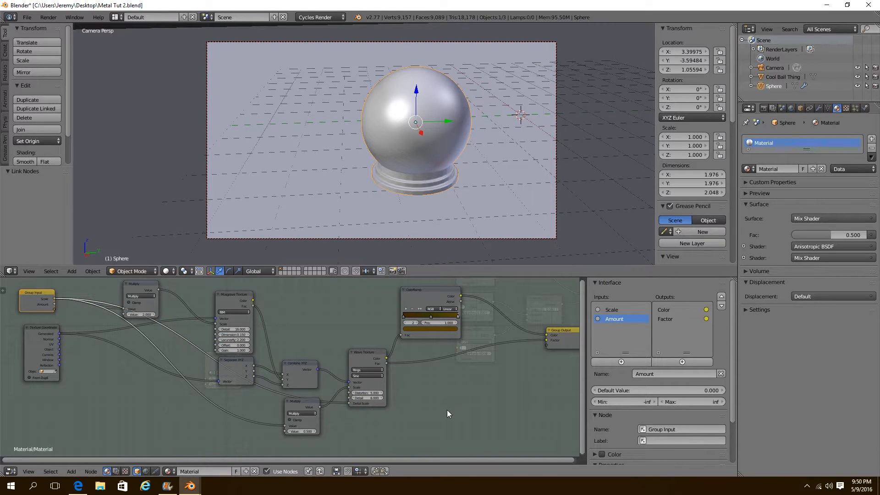
# - Leave the group and wire Grunge into mixed diffuse, glossy and anisotropic shaders, adding a Math node
pyautogui.click(370, 357)
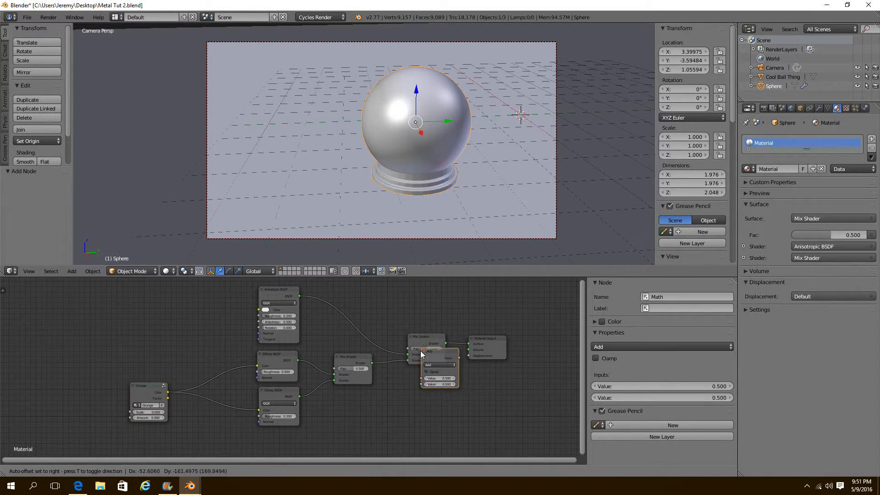
# - Set the Math node to Multiply into Displacement and raise the Grunge Amount to 1.000
pyautogui.click(440, 366)
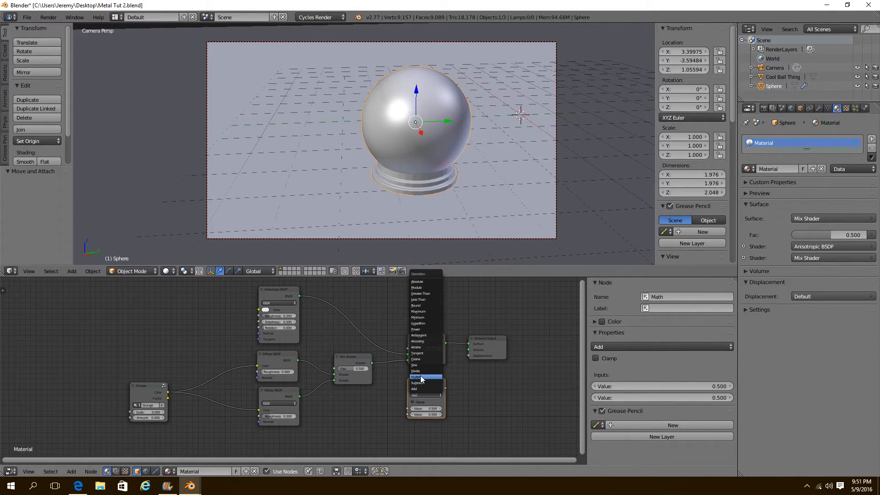
pyautogui.click(418, 377)
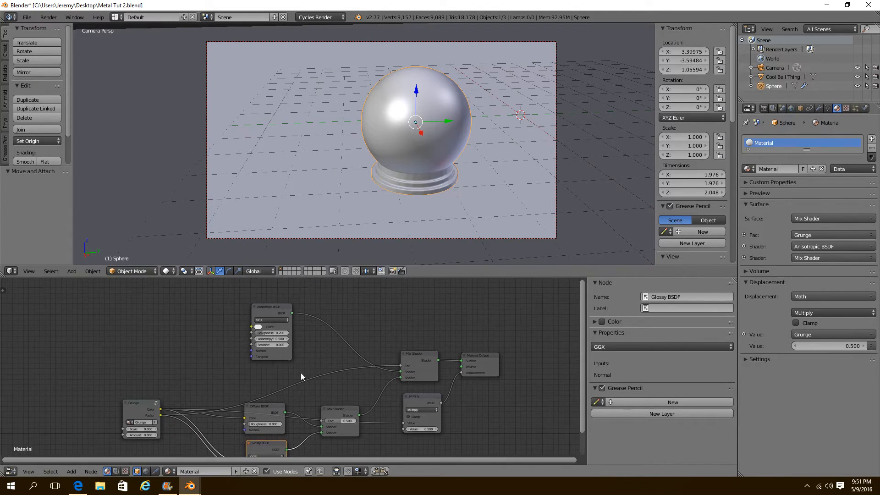
pyautogui.click(257, 331)
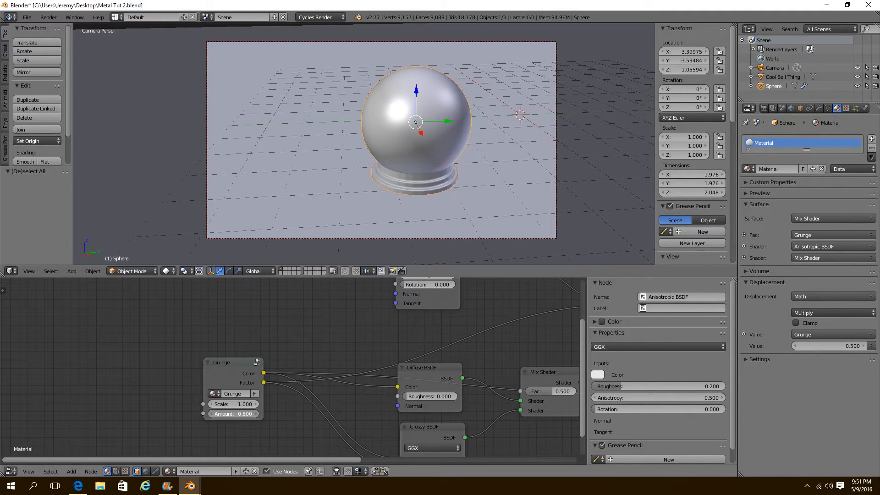
pyautogui.click(176, 271)
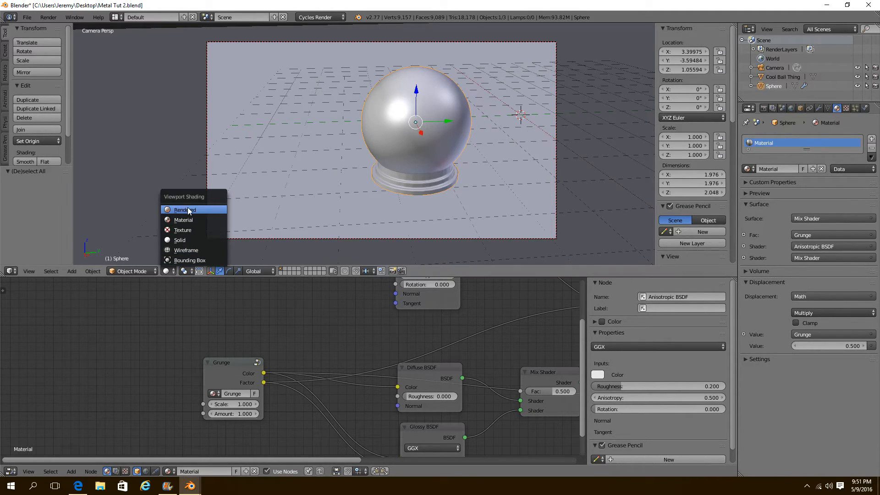
# - Switch the viewport to Rendered shading and select the checkered ground plane
pyautogui.click(183, 210)
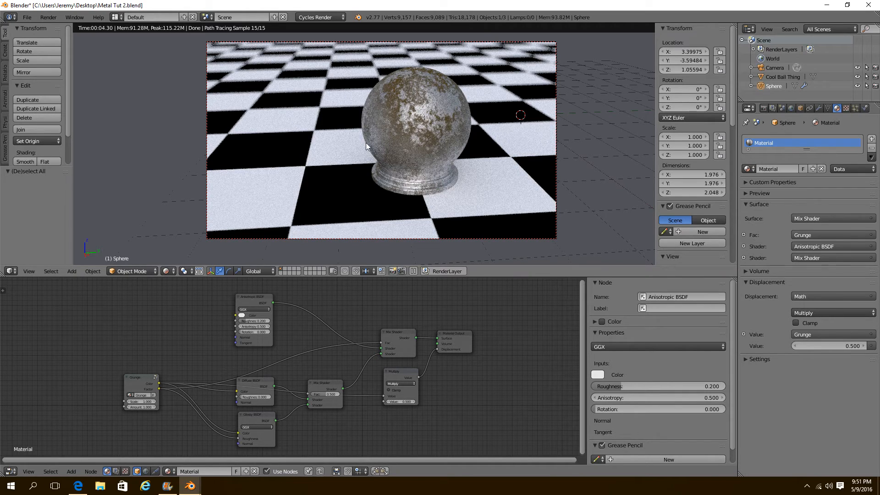
pyautogui.click(783, 76)
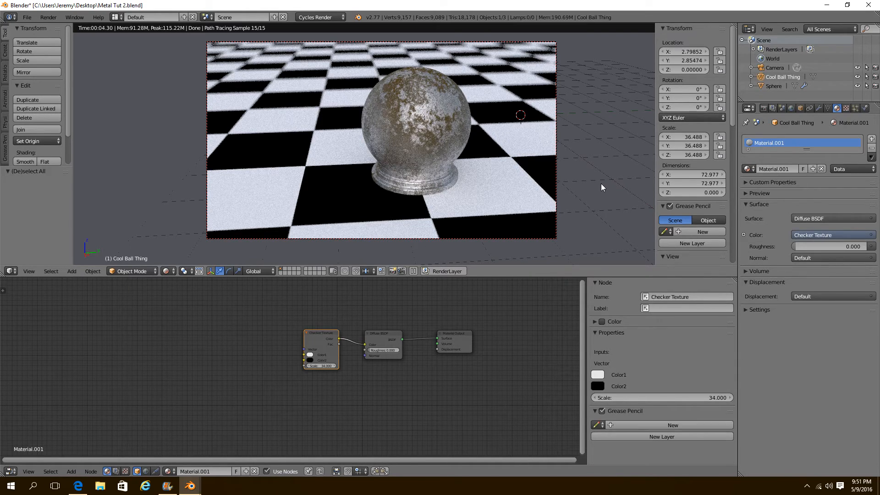
# - Assign the existing grunge metal Material to the ground plane
pyautogui.click(749, 169)
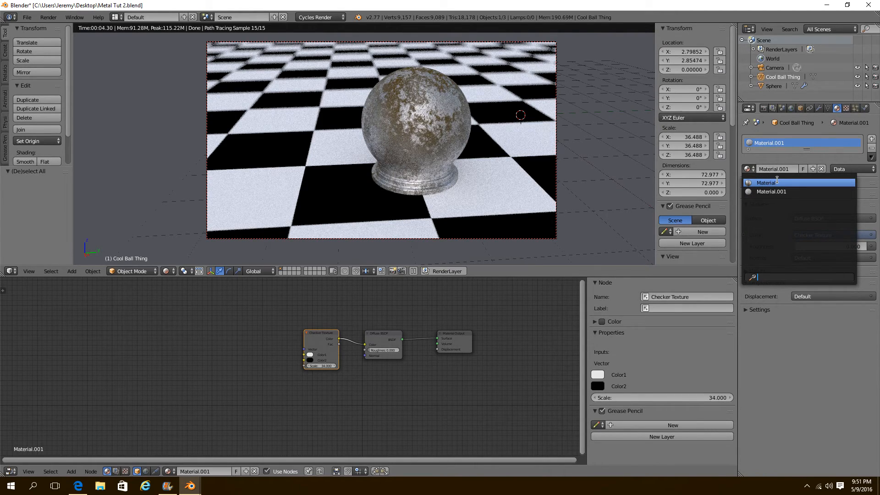
pyautogui.click(765, 182)
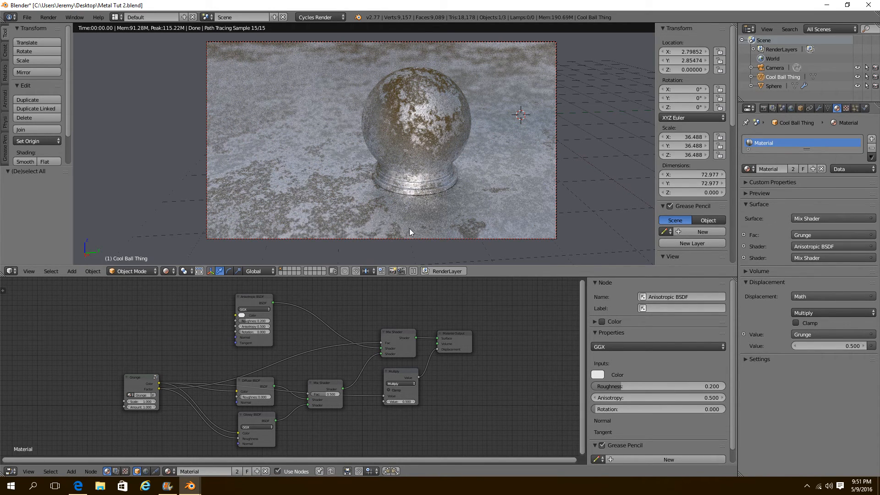
pyautogui.moveTo(224, 190)
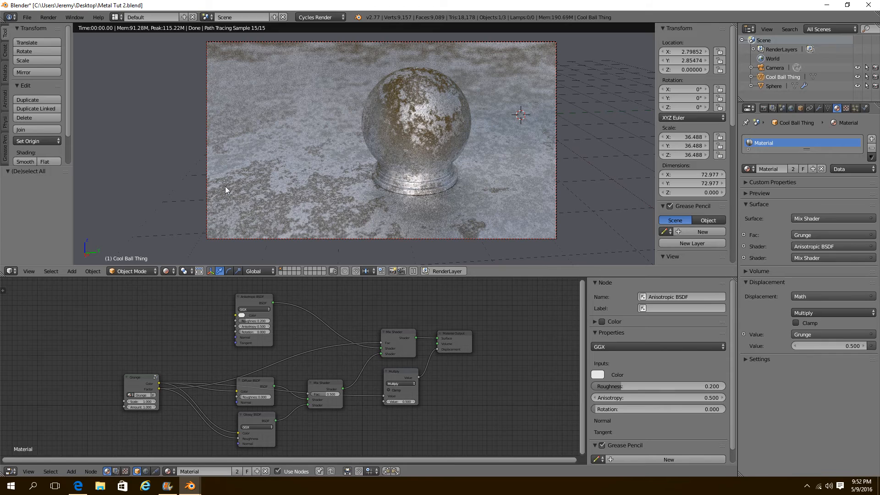
pyautogui.moveTo(266, 168)
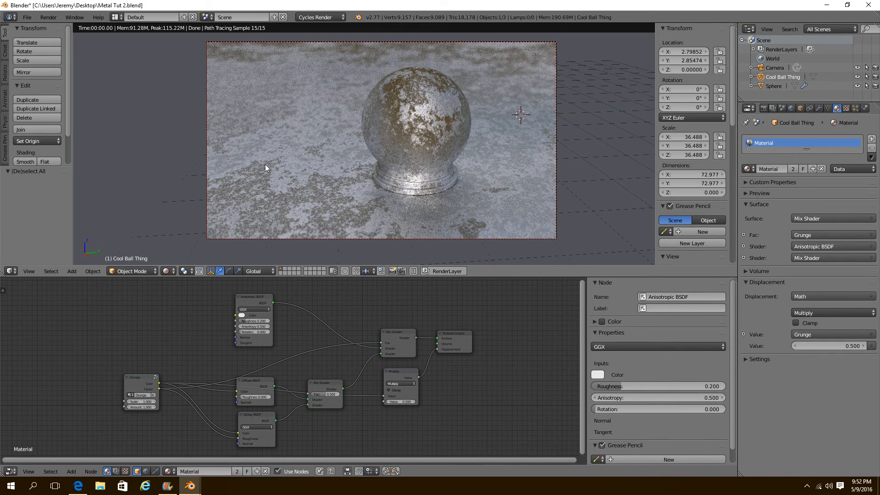
pyautogui.moveTo(323, 197)
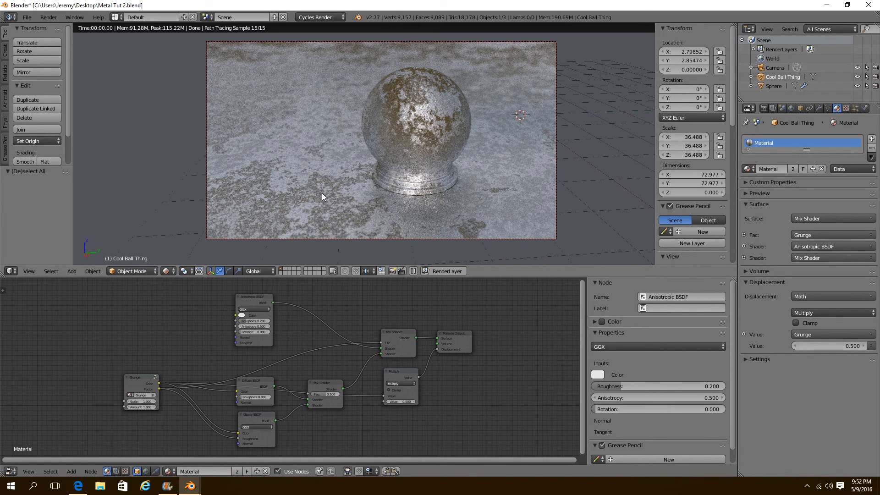
pyautogui.moveTo(421, 140)
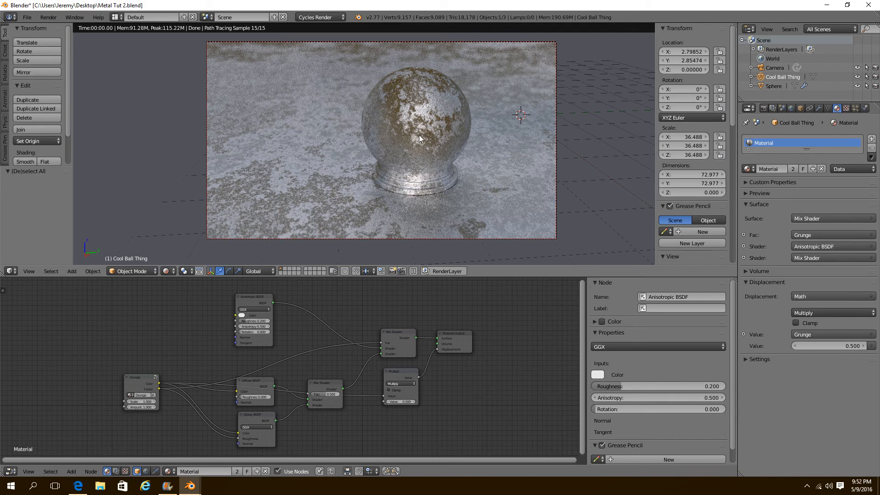
pyautogui.moveTo(431, 227)
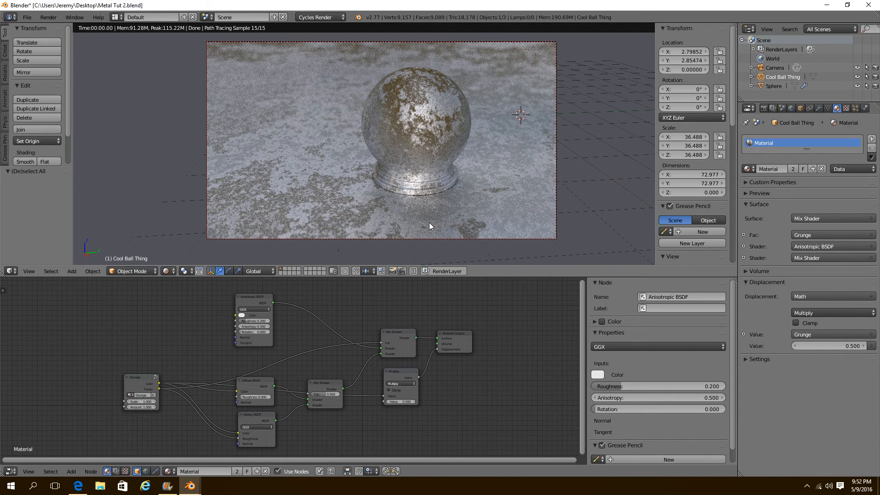